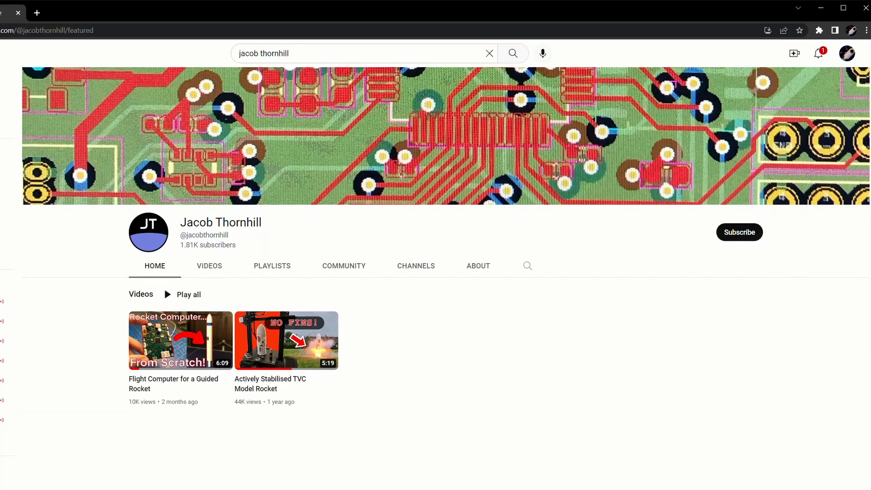
- Open the notification bell menu (All, Personalized, None) for the subscribed Jacob Thornhill channel
left_click(739, 232)
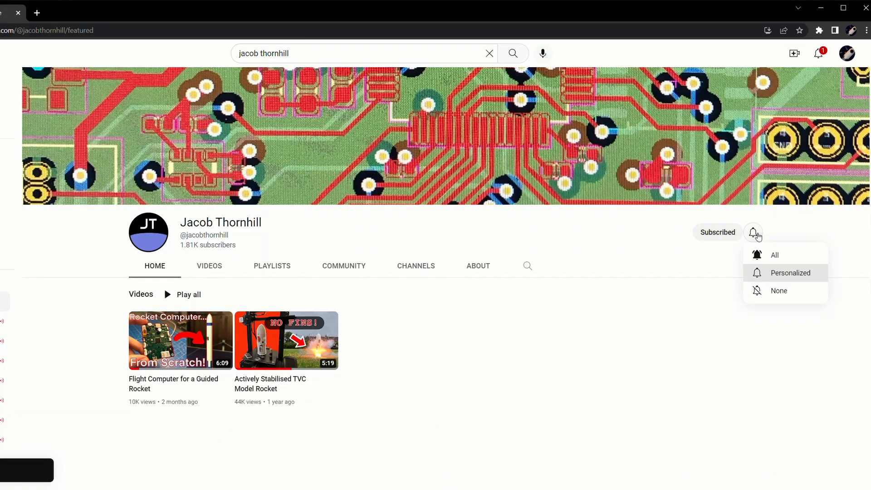